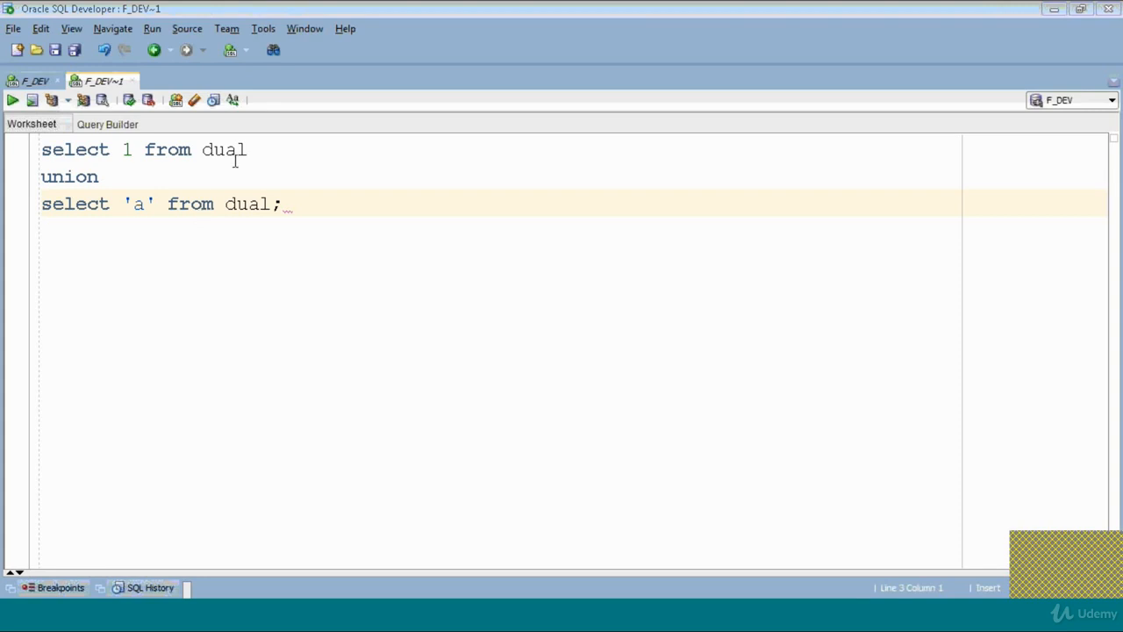
Run the UNION of the numeric and text SELECTs from dual, getting ORA-01790, and highlight the first SELECT.
{"action": "left_click", "coordinate": [12, 99]}
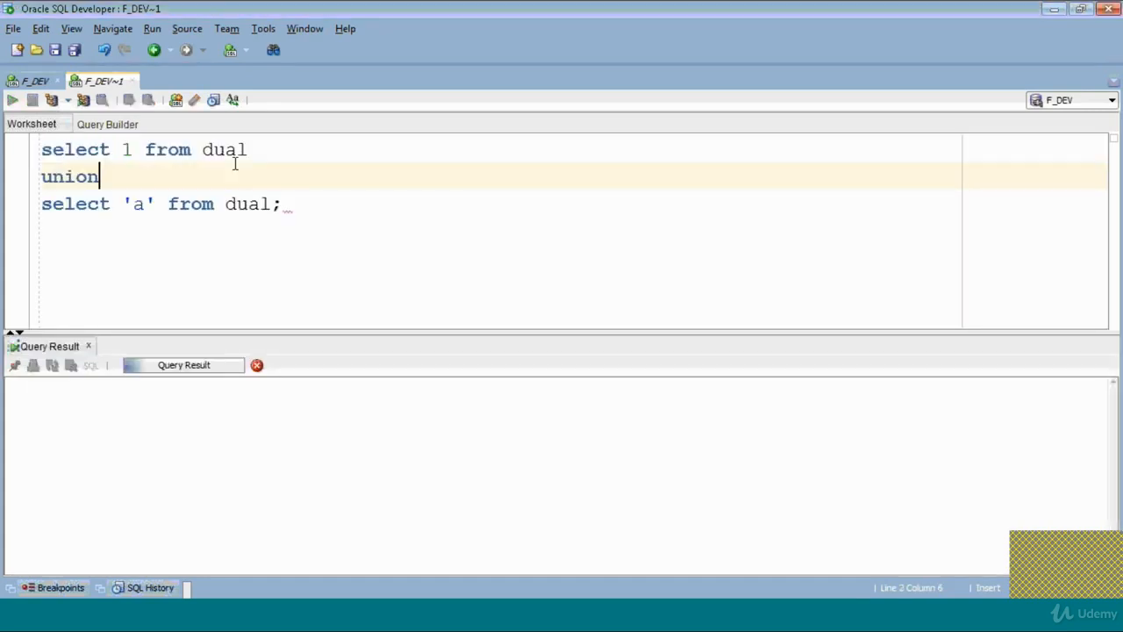
{"action": "left_click", "coordinate": [12, 98]}
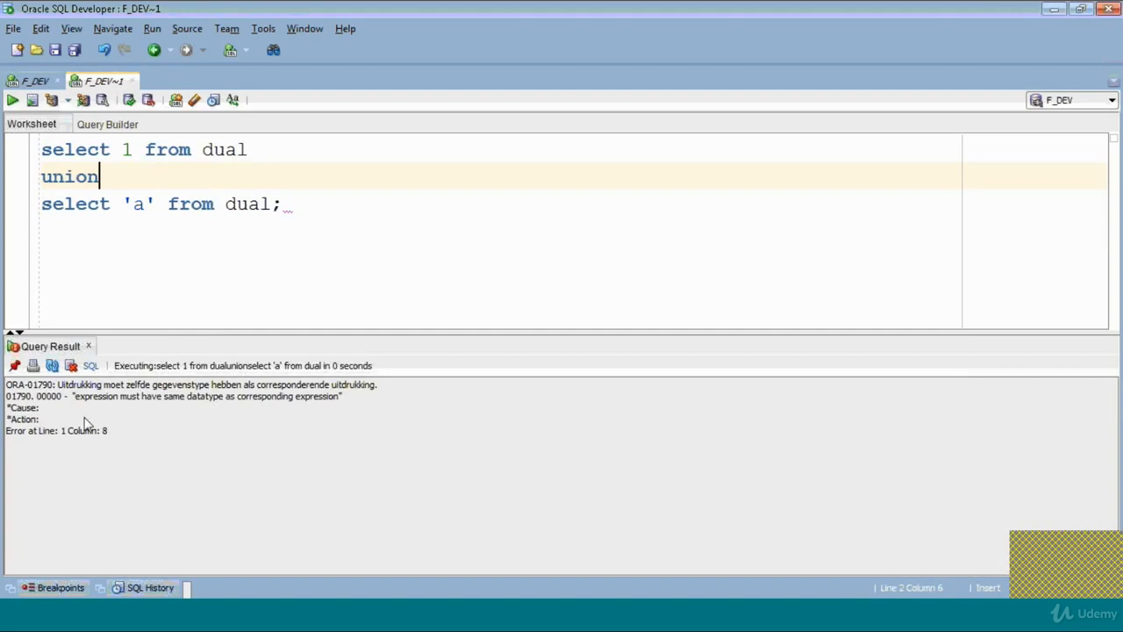
{"action": "mouse_move", "coordinate": [210, 413]}
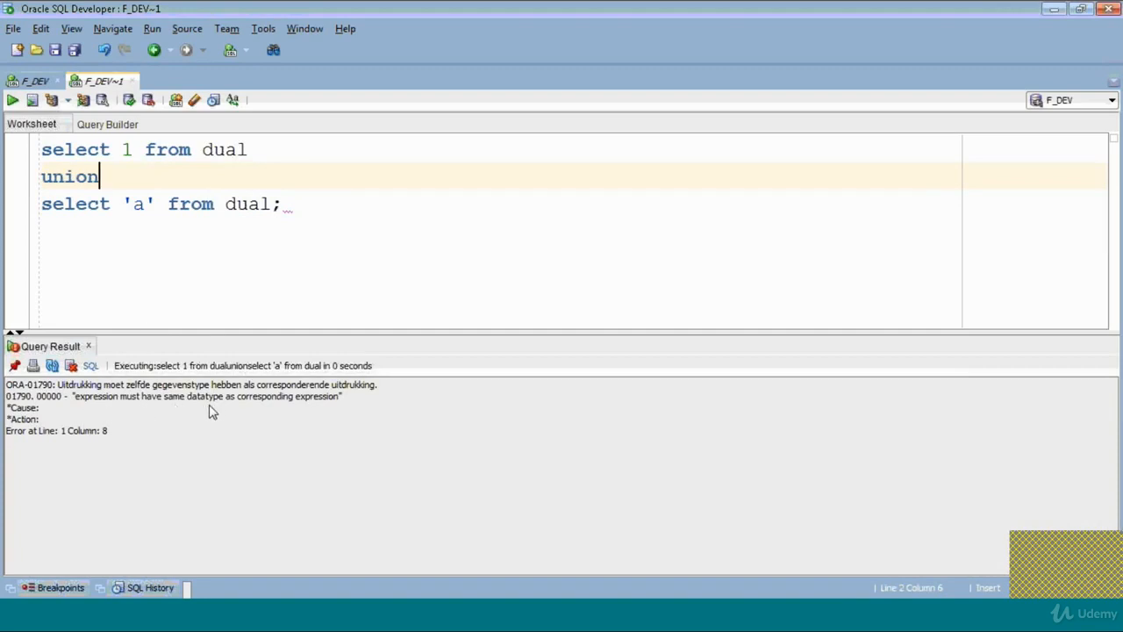
{"action": "mouse_move", "coordinate": [318, 411]}
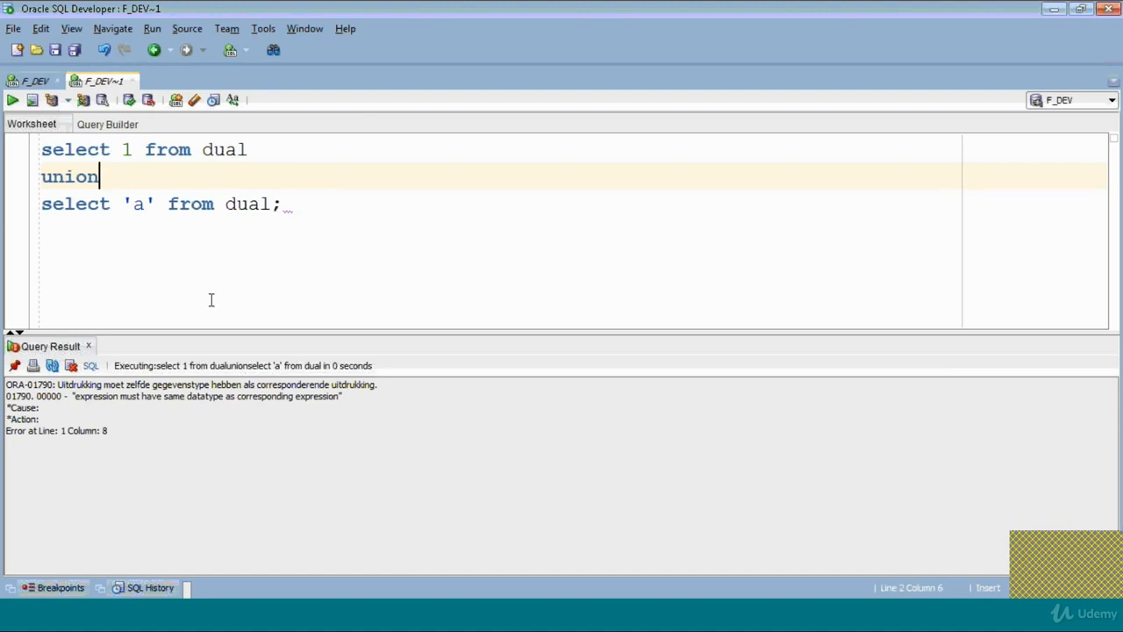
{"action": "double_click", "coordinate": [71, 176]}
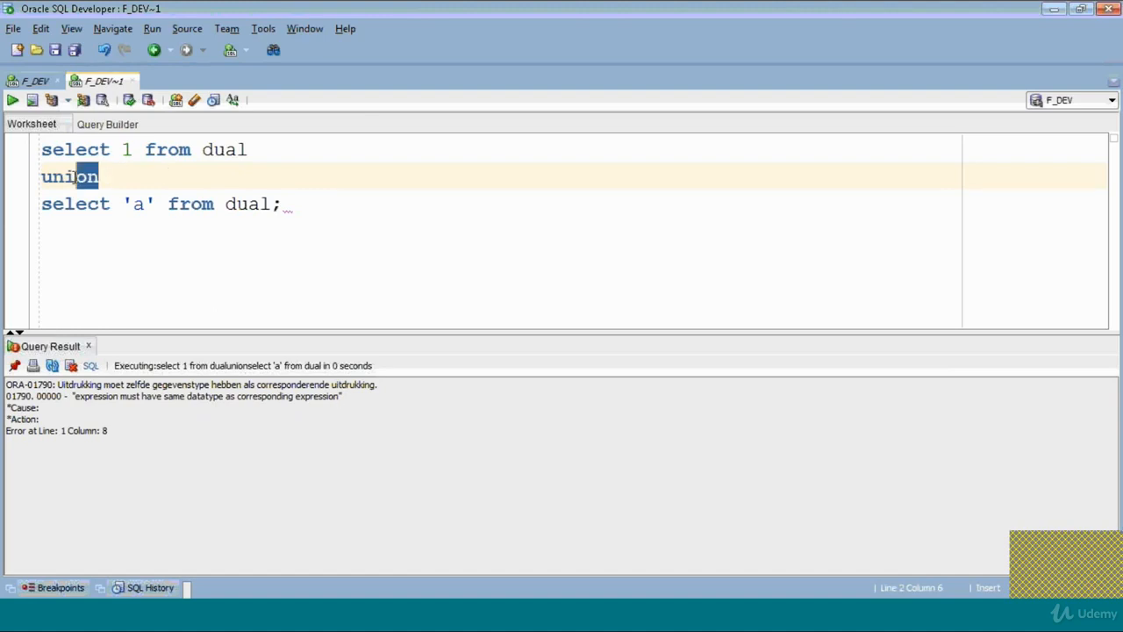
{"action": "double_click", "coordinate": [70, 176]}
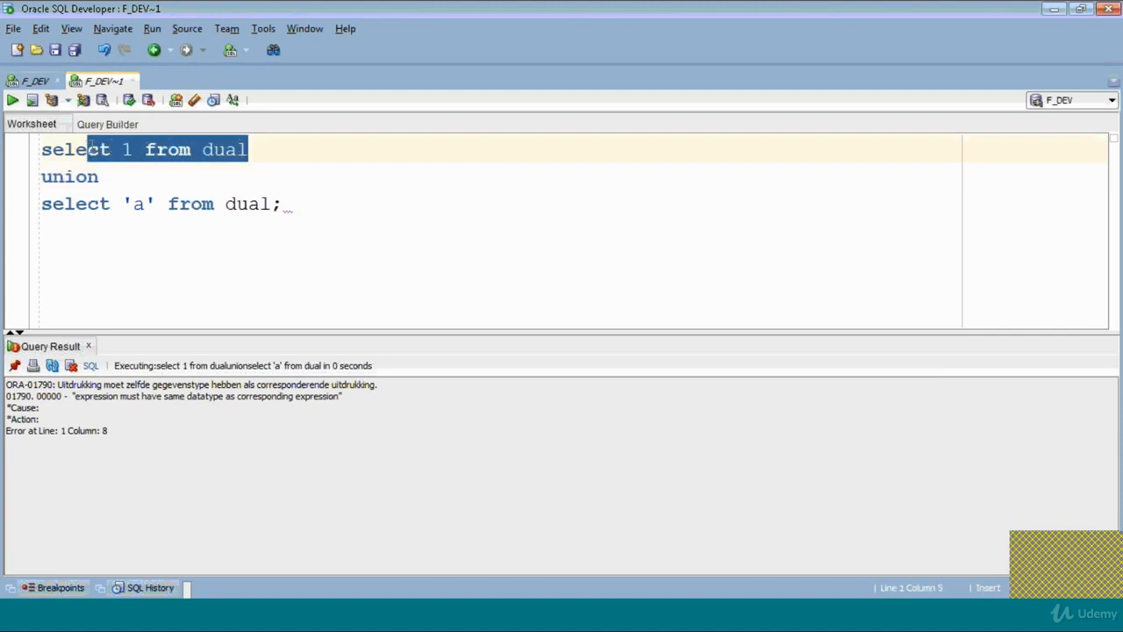
{"action": "left_click", "coordinate": [131, 149]}
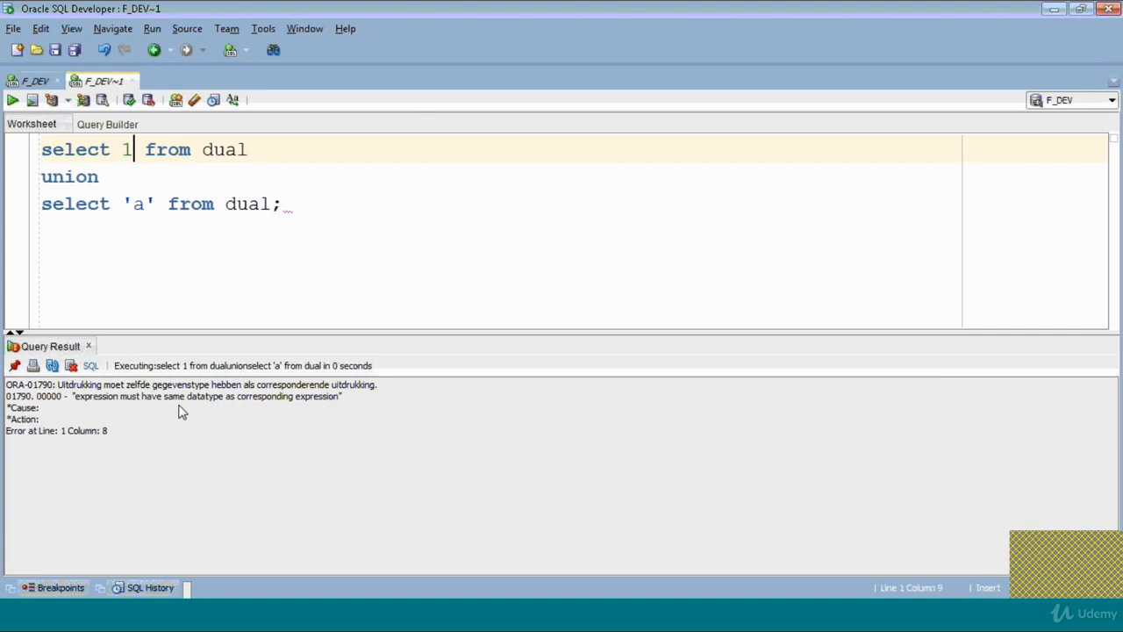
{"action": "mouse_move", "coordinate": [289, 404]}
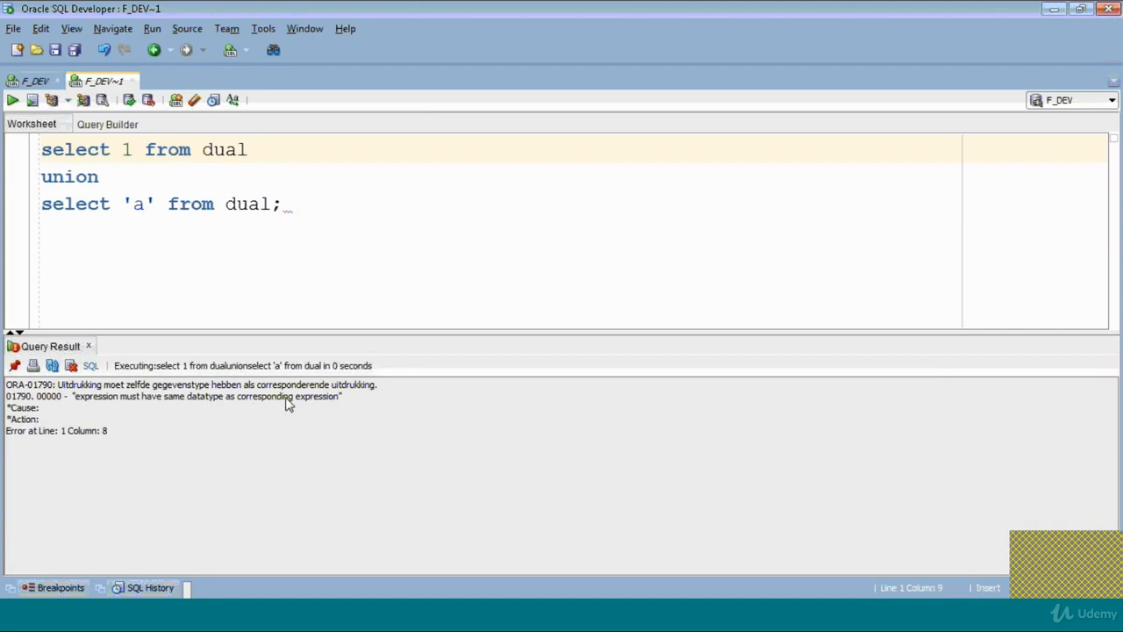
Run the first SELECT alone returning 1, then the second alone returning 'a'.
{"action": "left_click", "coordinate": [132, 149]}
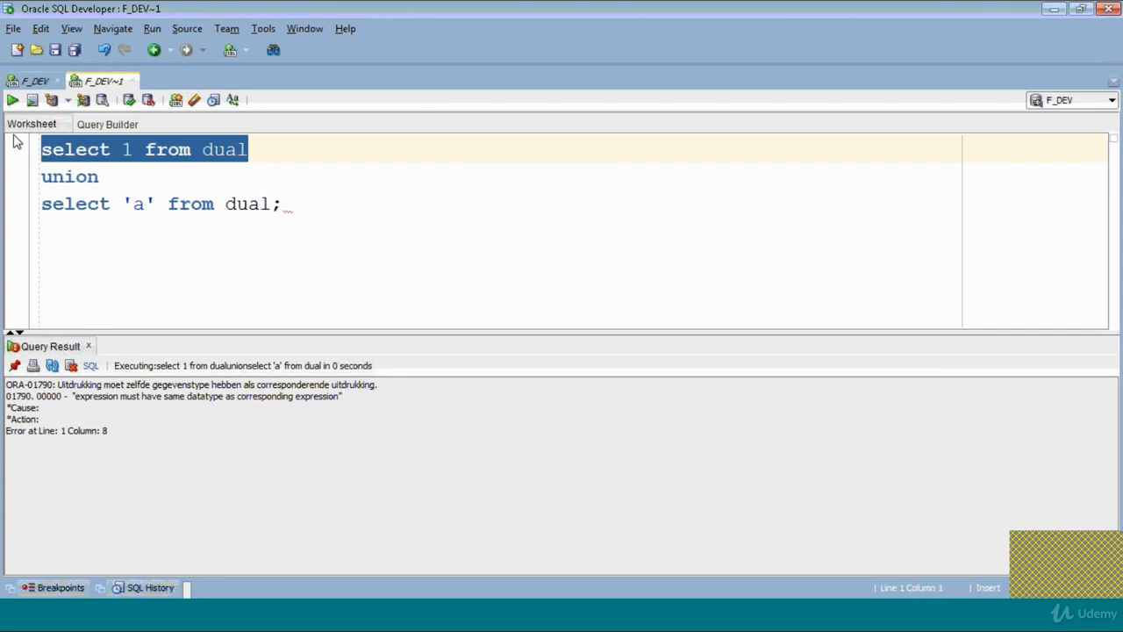
{"action": "left_click", "coordinate": [12, 98]}
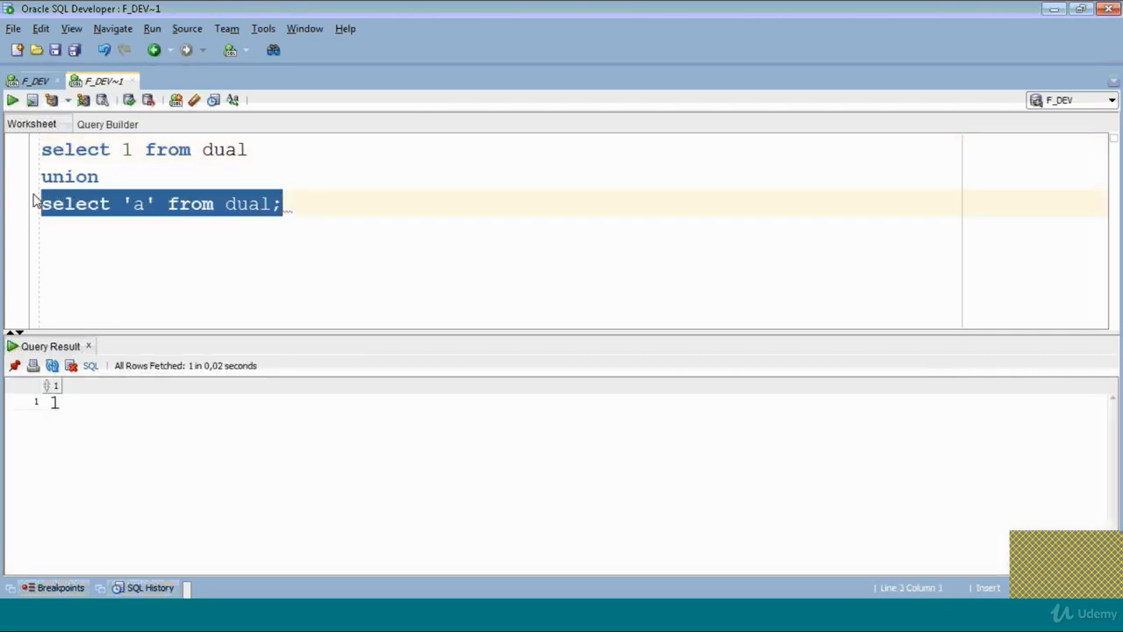
{"action": "left_click", "coordinate": [12, 98]}
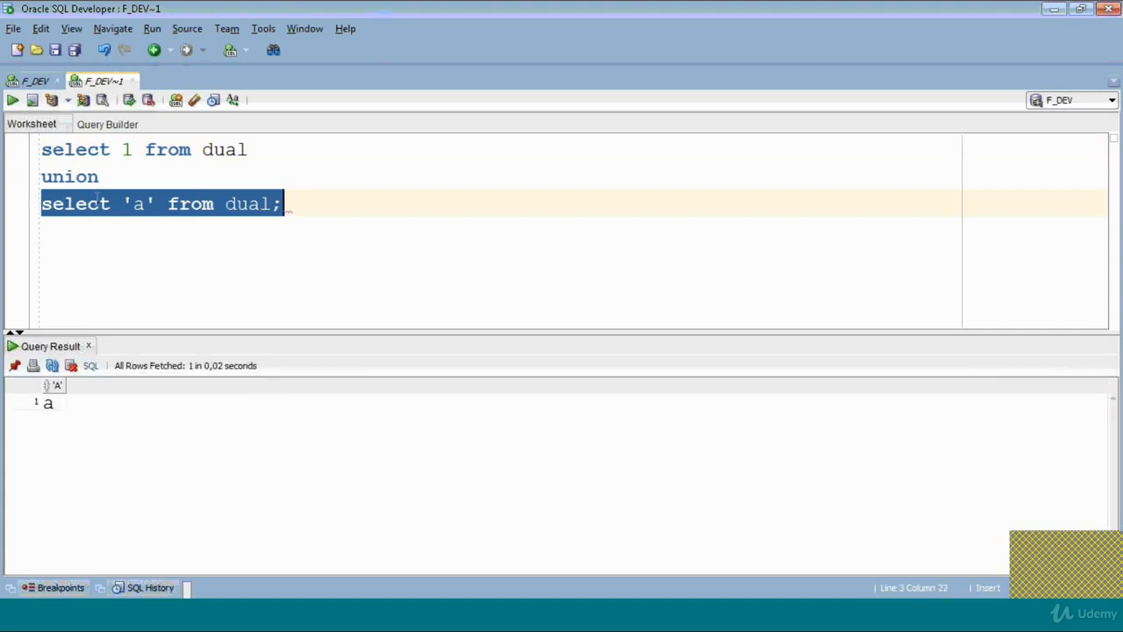
{"action": "left_click", "coordinate": [130, 150]}
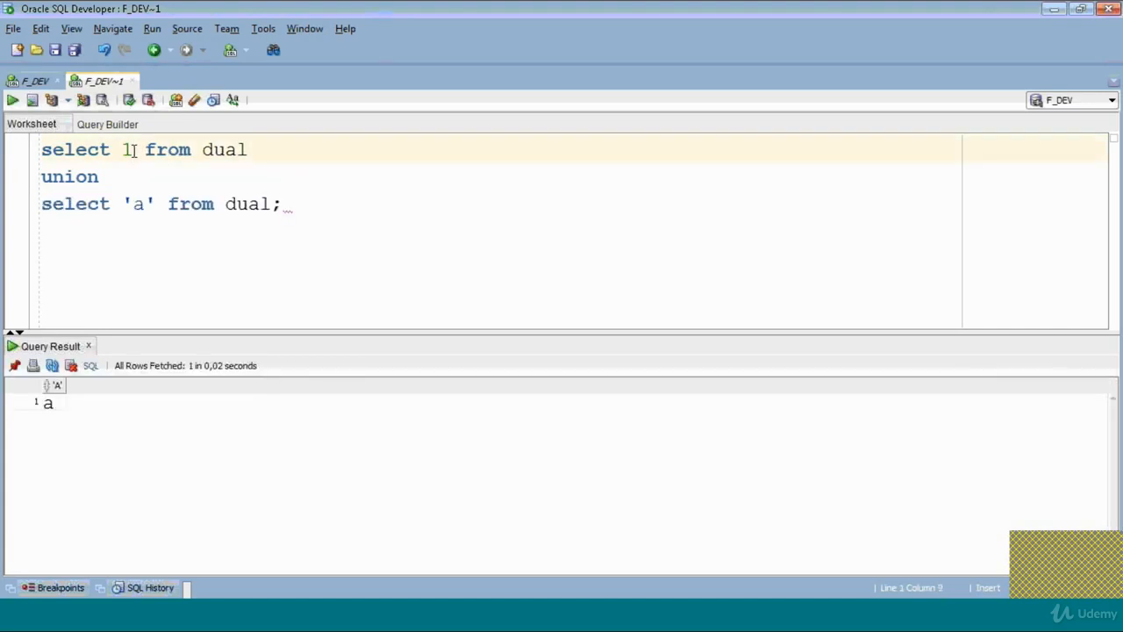
Quote the 1 as '1' and run the UNION so it returns rows 1 and a.
{"action": "type", "text": "''"}
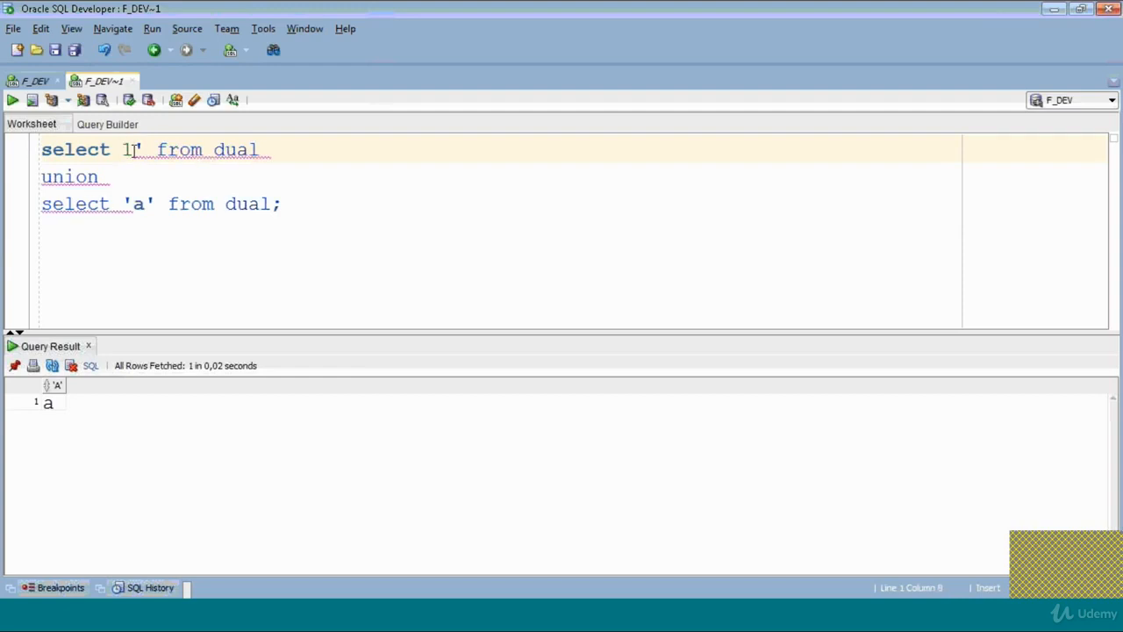
{"action": "type", "text": "'"}
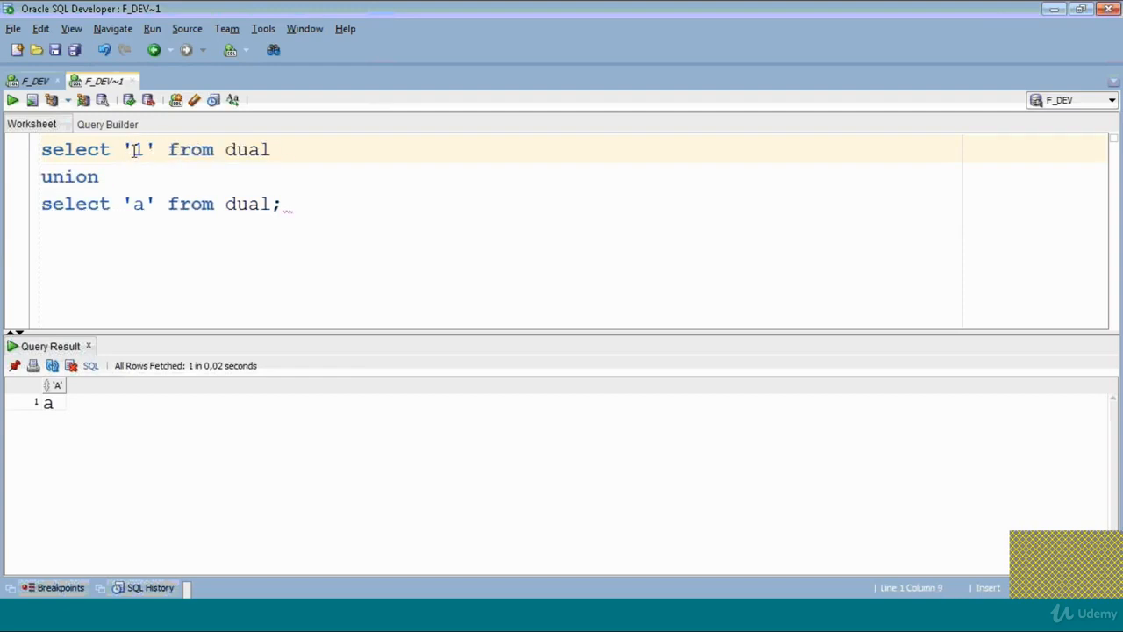
{"action": "left_click", "coordinate": [12, 98]}
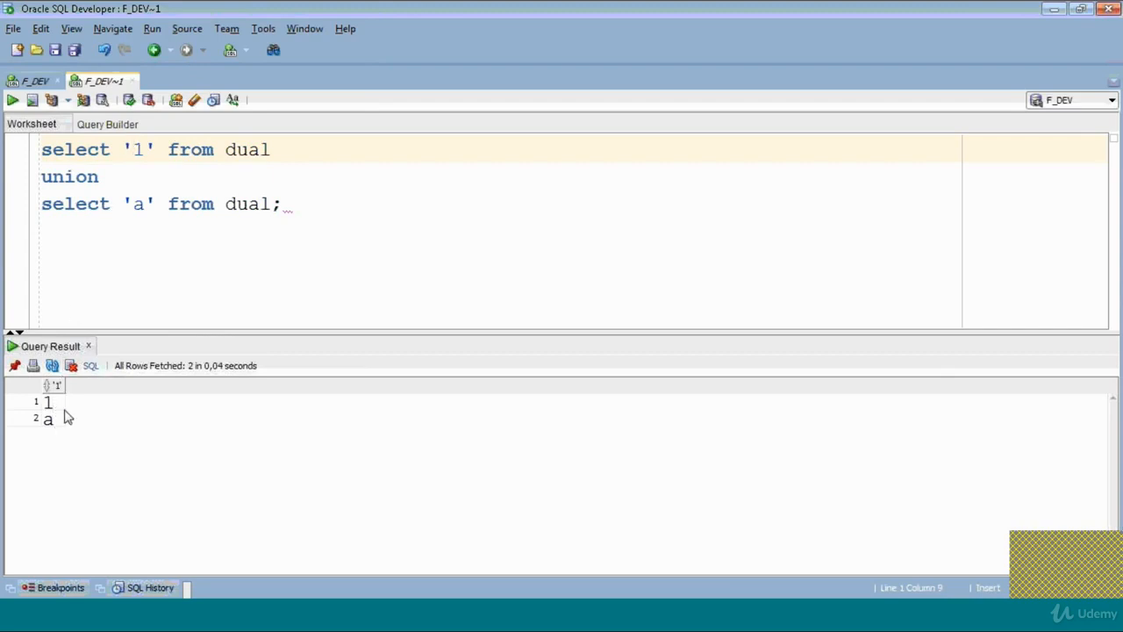
{"action": "mouse_move", "coordinate": [155, 149]}
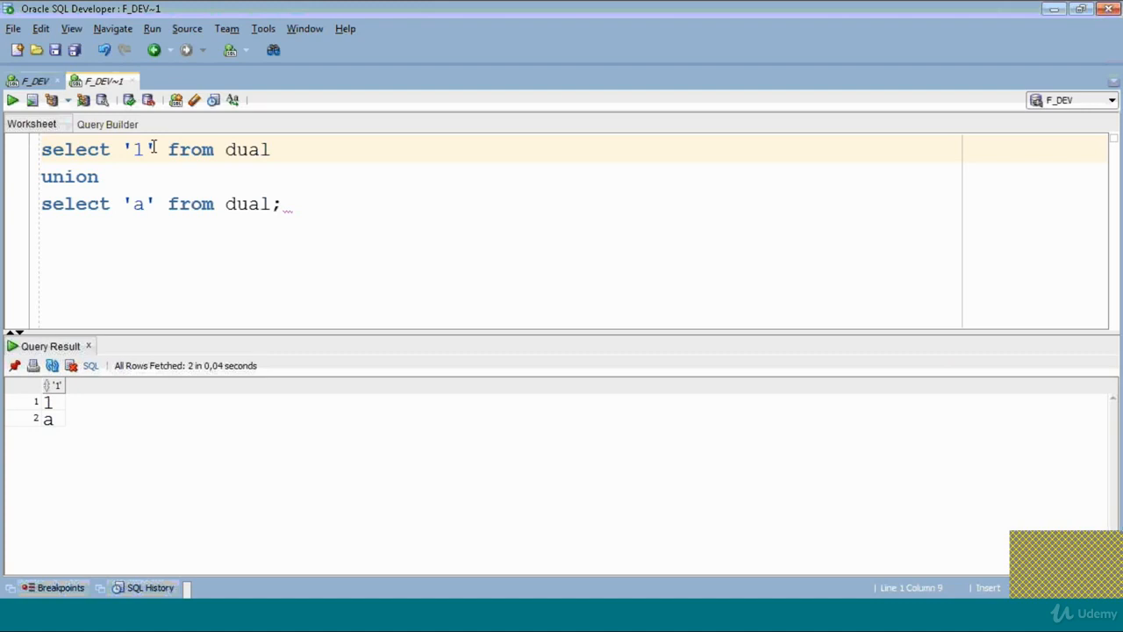
Remove the 'a' value from the second SELECT and rerun the worksheet.
{"action": "double_click", "coordinate": [245, 149]}
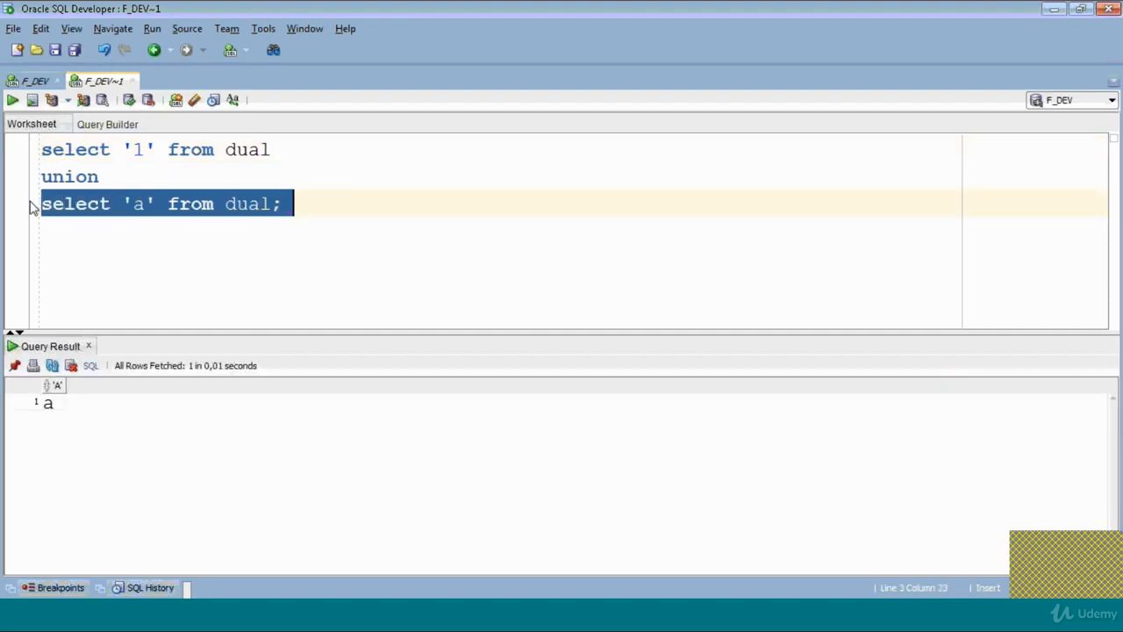
{"action": "left_click", "coordinate": [298, 164]}
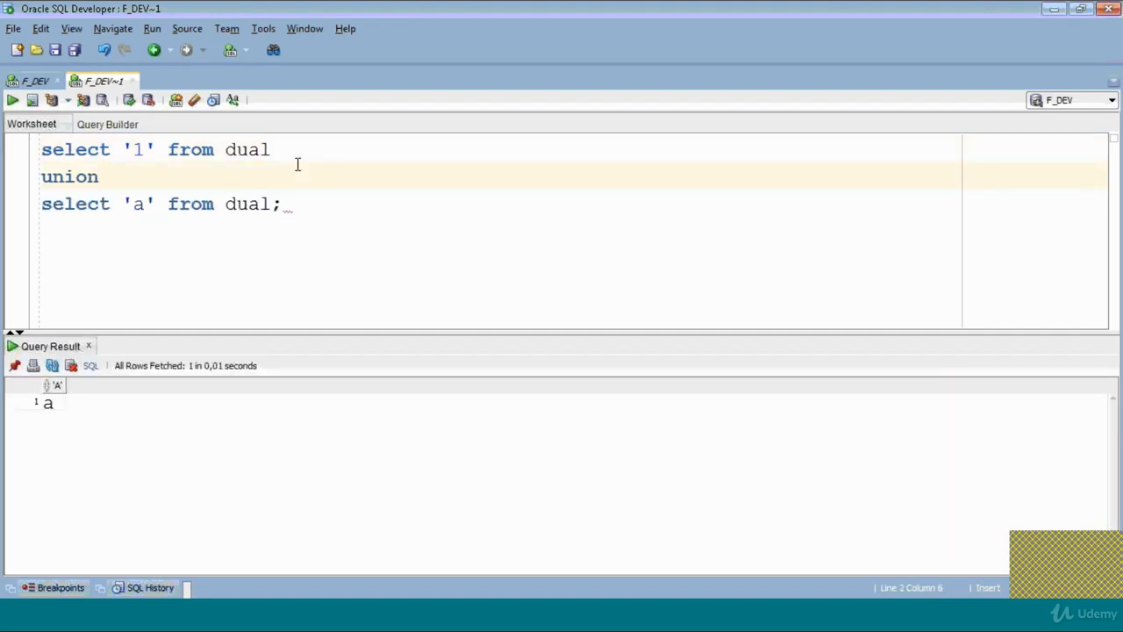
{"action": "left_click", "coordinate": [12, 99]}
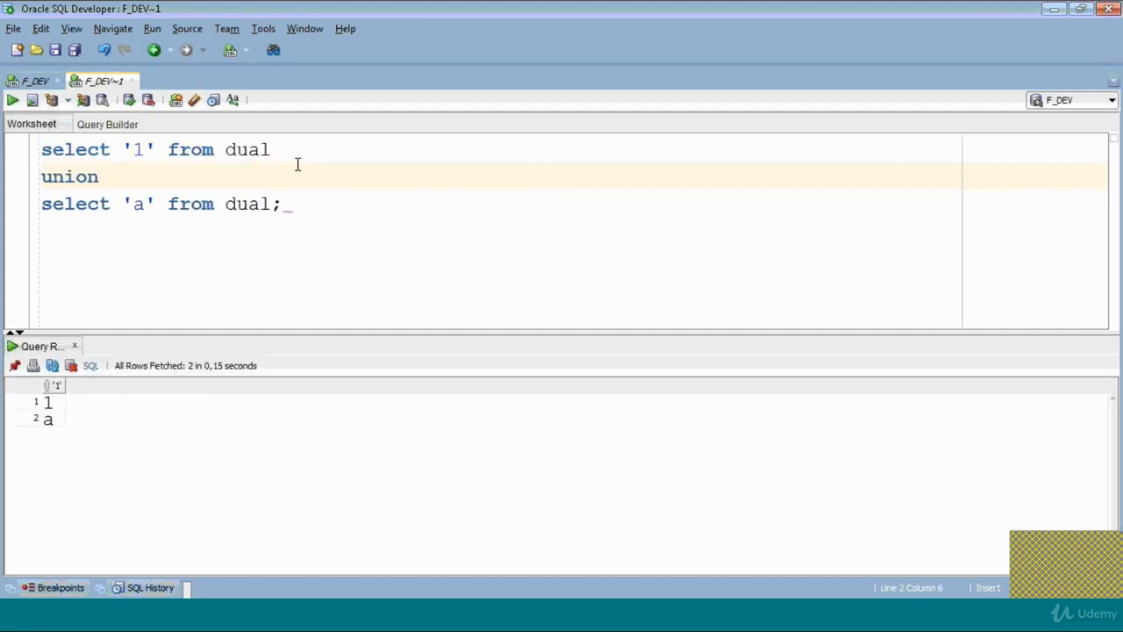
{"action": "left_click", "coordinate": [98, 176]}
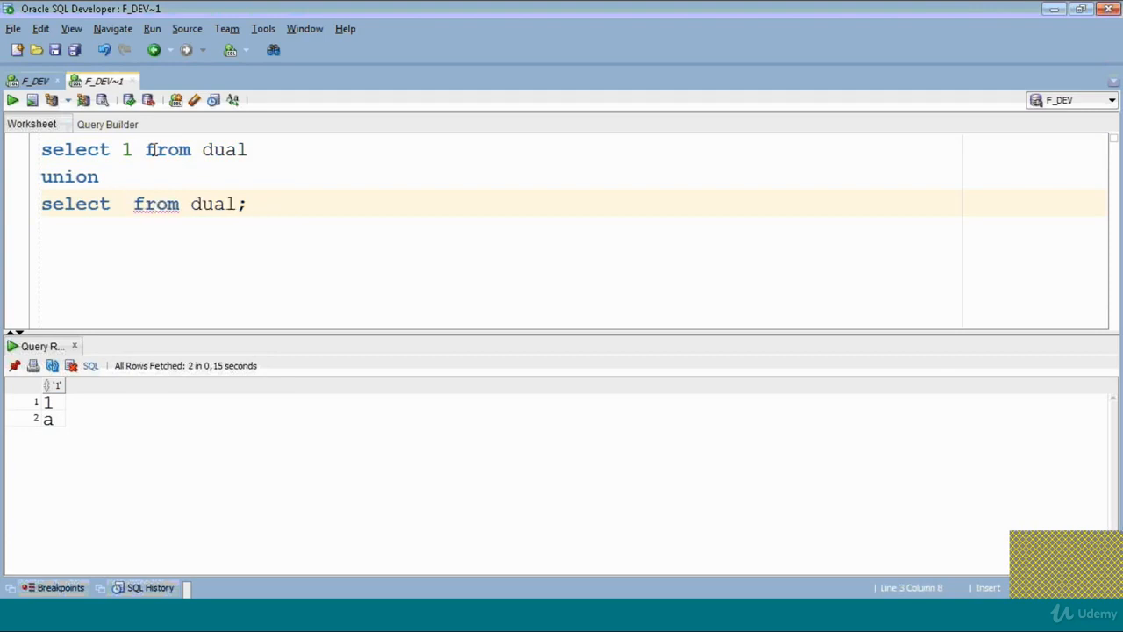
Make the SELECTs 1-3 and 2+3 and run the UNION, returning -2 and 5.
{"action": "type", "text": "2+3"}
{"action": "left_click", "coordinate": [149, 149]}
{"action": "type", "text": "-3"}
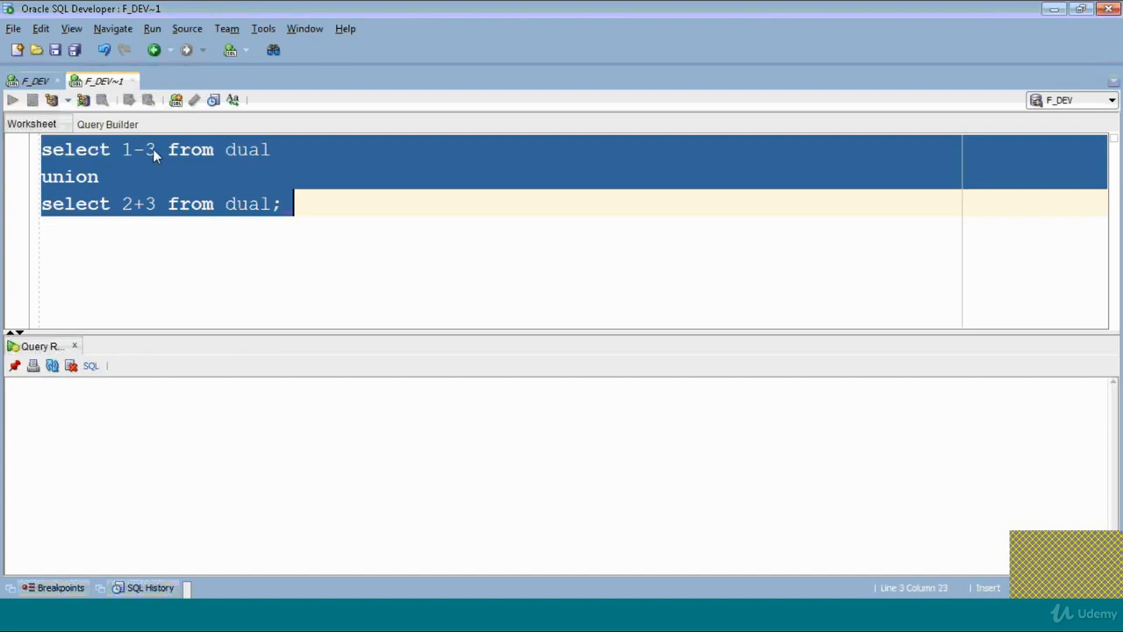
{"action": "left_click", "coordinate": [13, 98]}
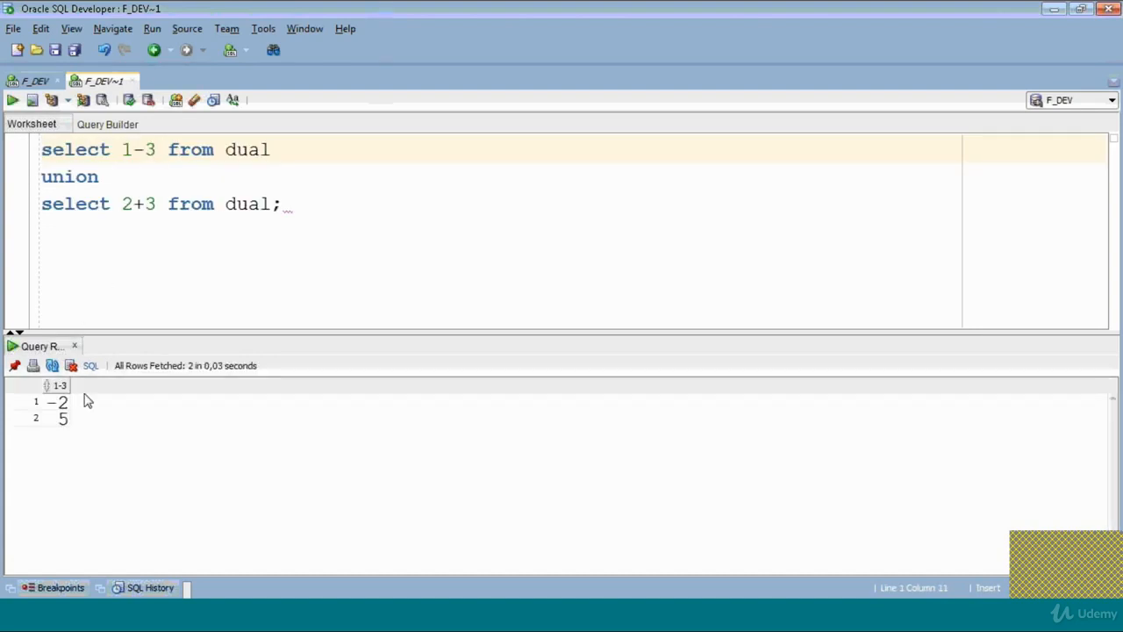
{"action": "mouse_move", "coordinate": [71, 418]}
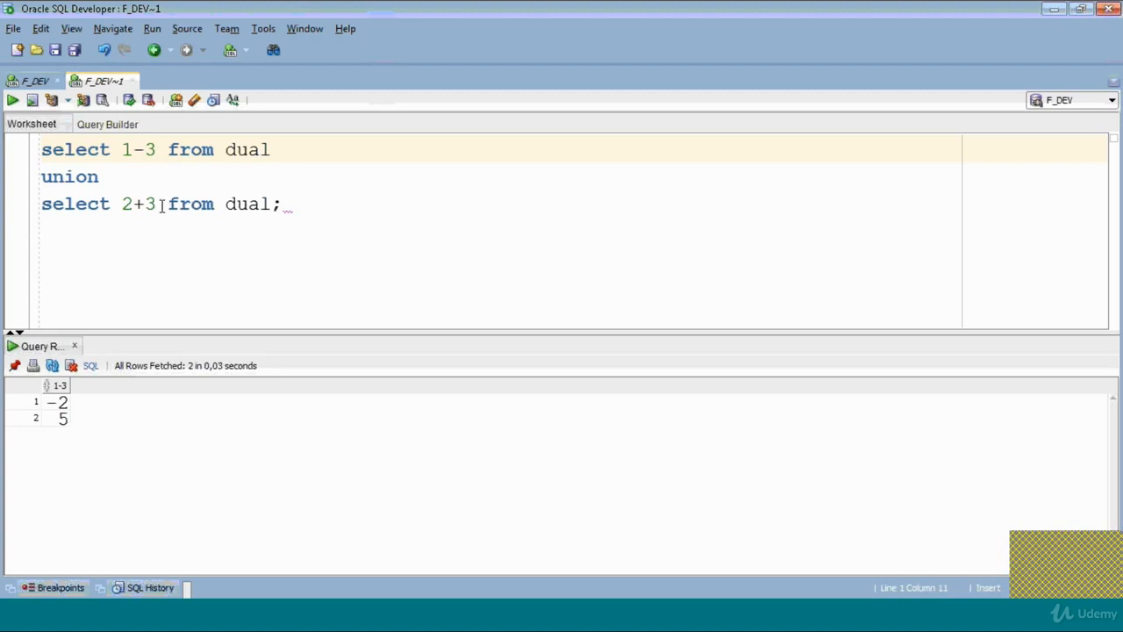
{"action": "double_click", "coordinate": [139, 203]}
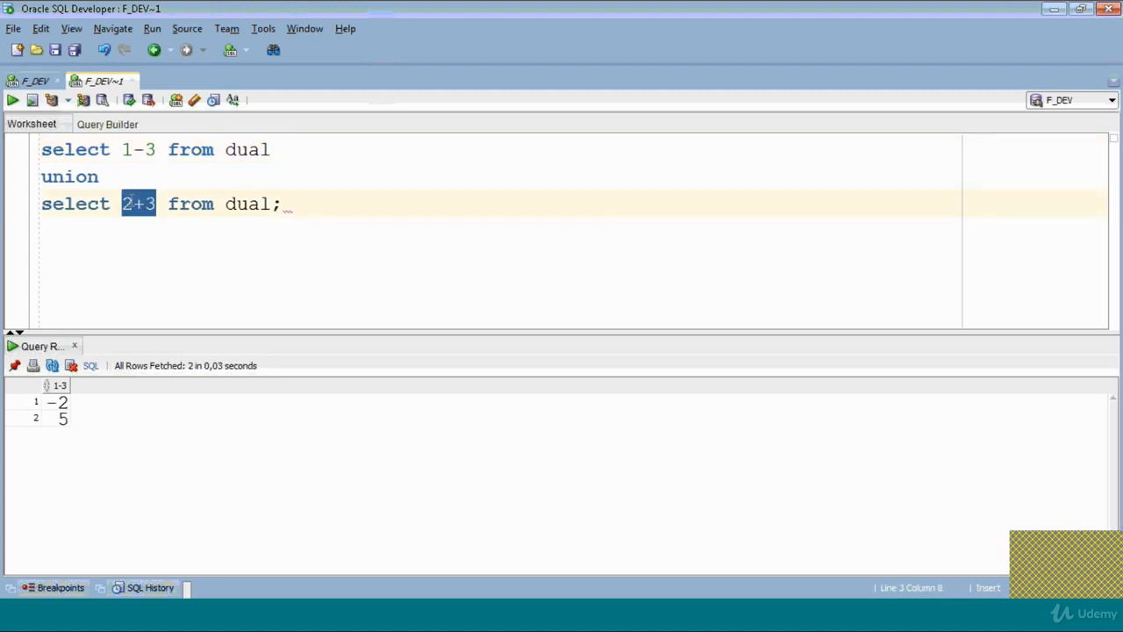
Change the second expression to (2+3)/0, run it to get ORA-01476 divisor-is-zero, then delete it.
{"action": "type", "text": ")"}
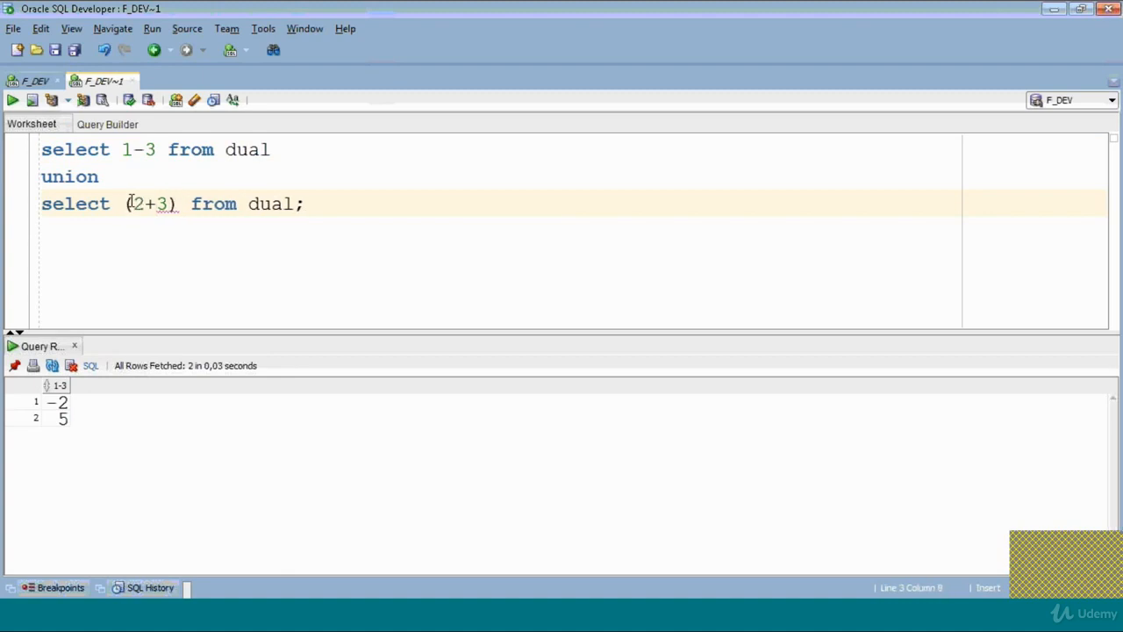
{"action": "type", "text": "/0"}
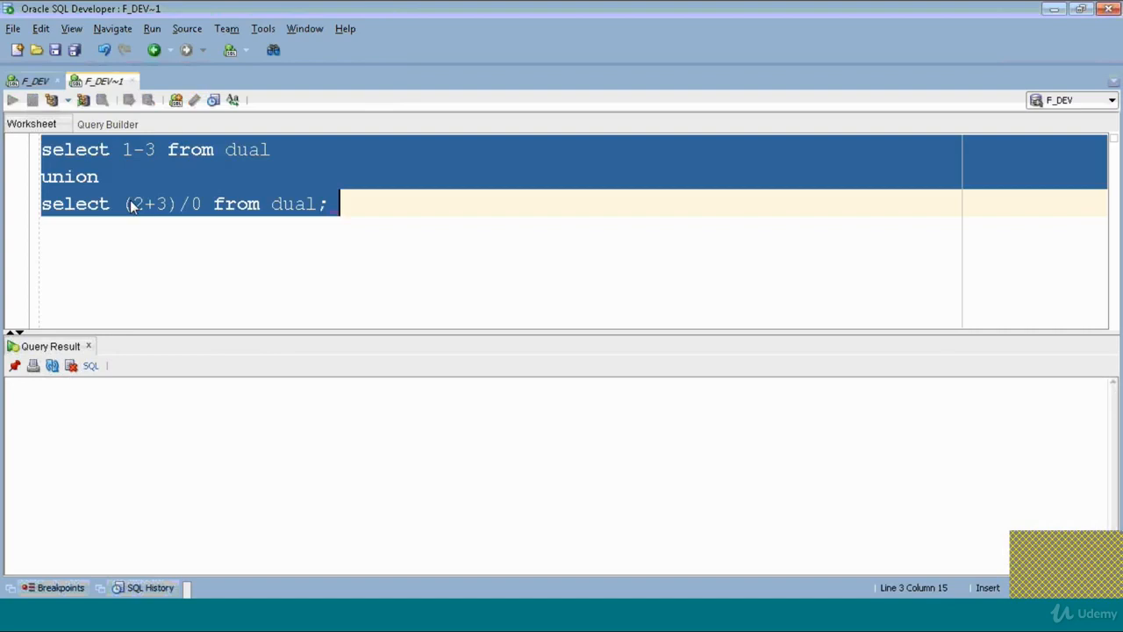
{"action": "left_click", "coordinate": [13, 99]}
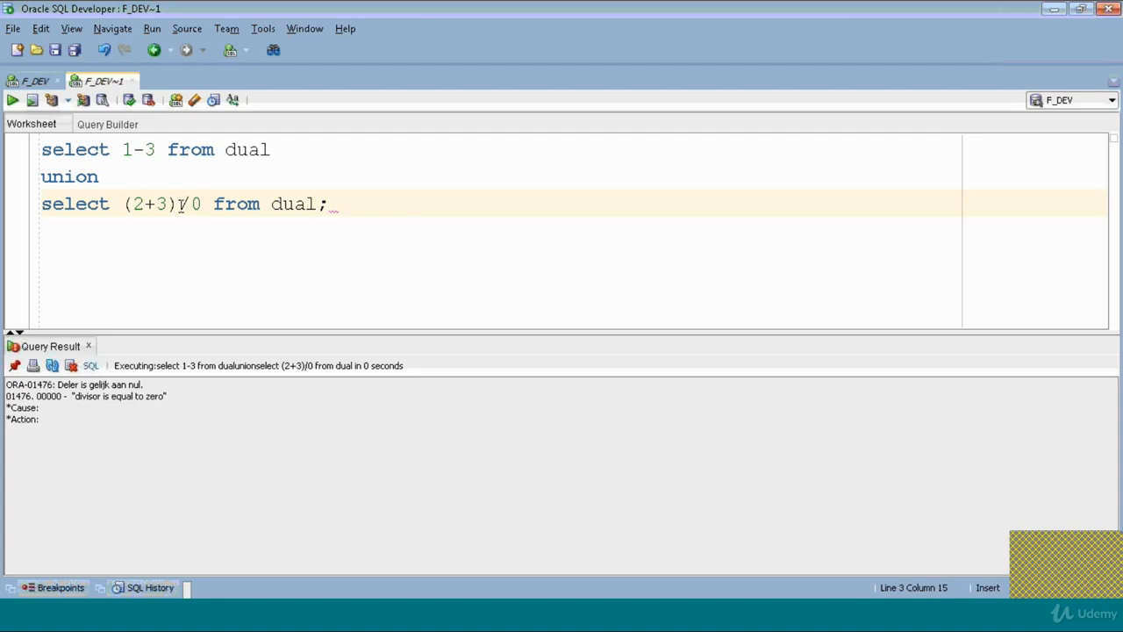
{"action": "key", "text": "Delete"}
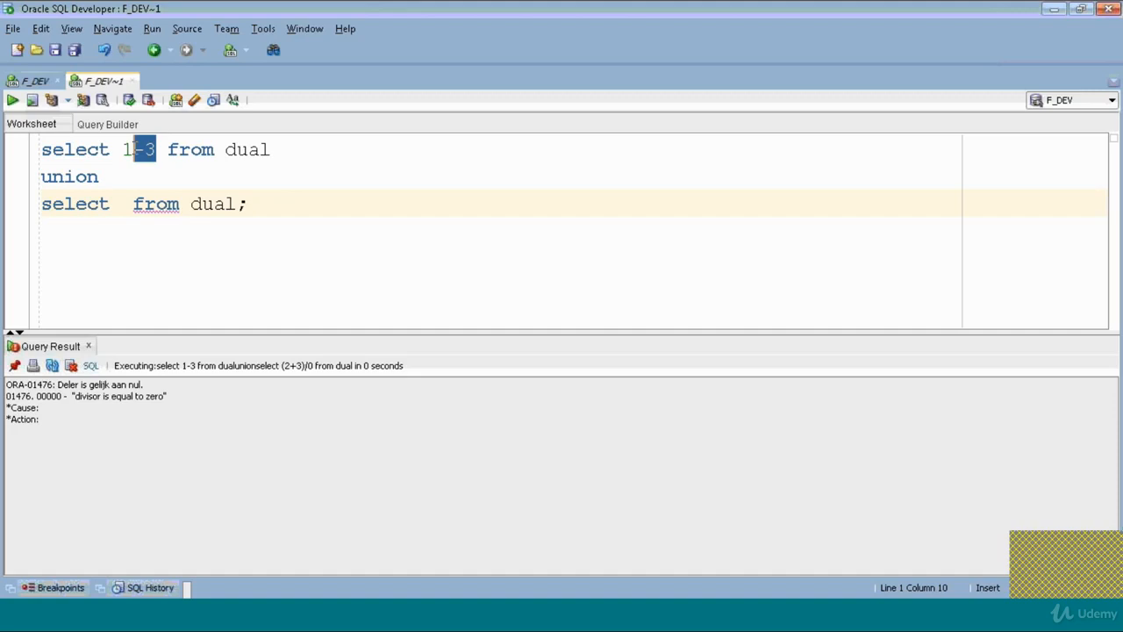
Replace 1-3 with '1' and the second value with a, showing ORA-00904, then quote it as 'a'.
{"action": "key", "text": "Delete"}
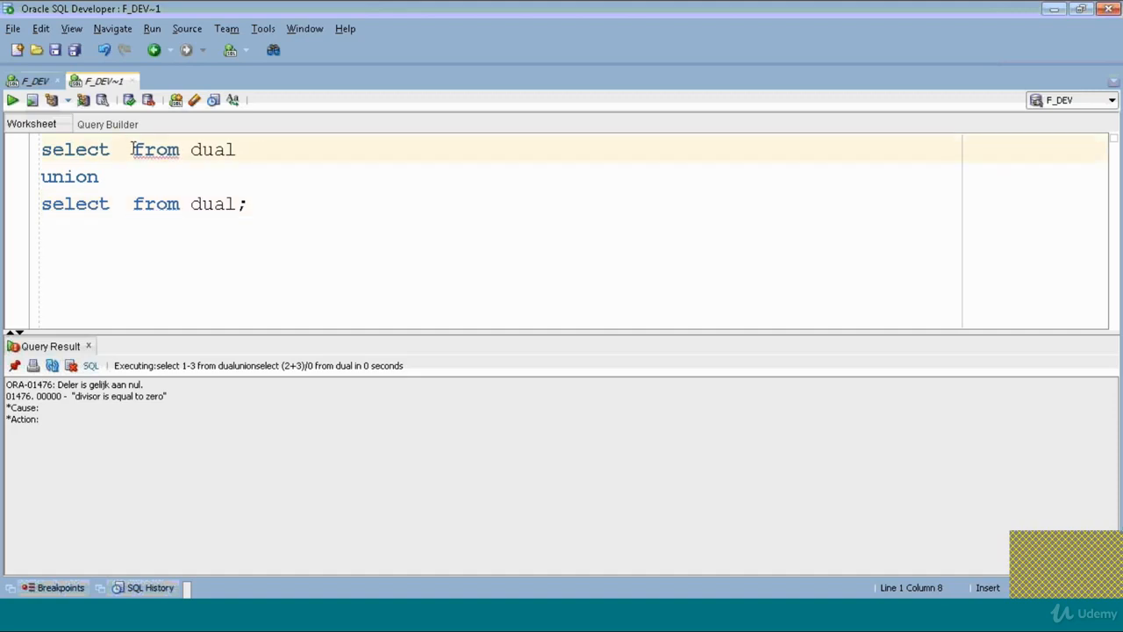
{"action": "type", "text": "'1'"}
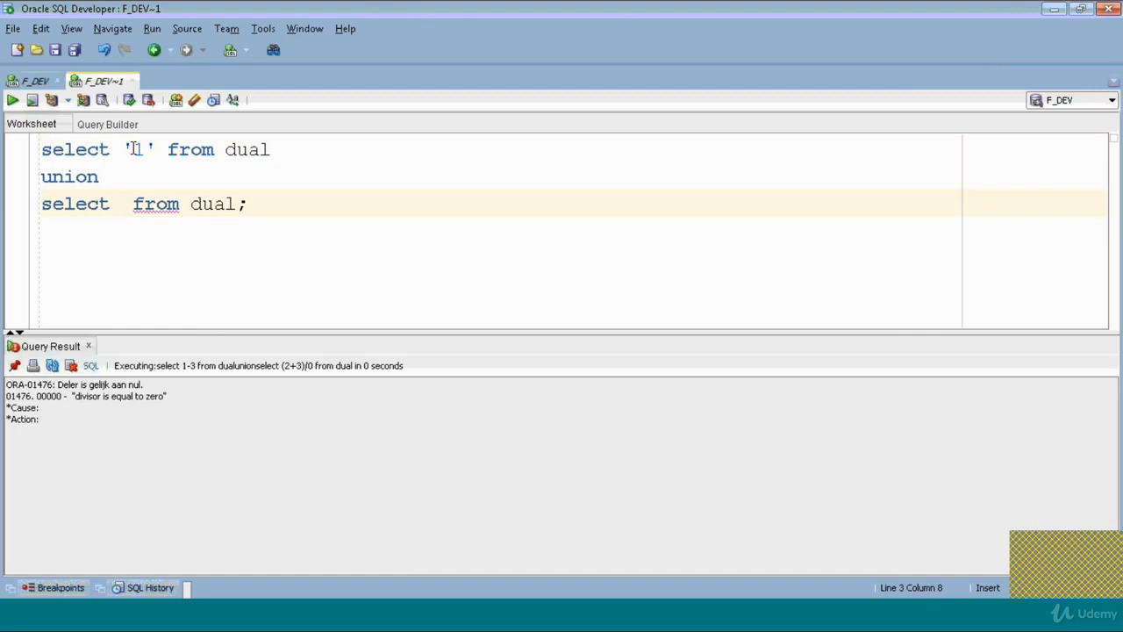
{"action": "type", "text": "a"}
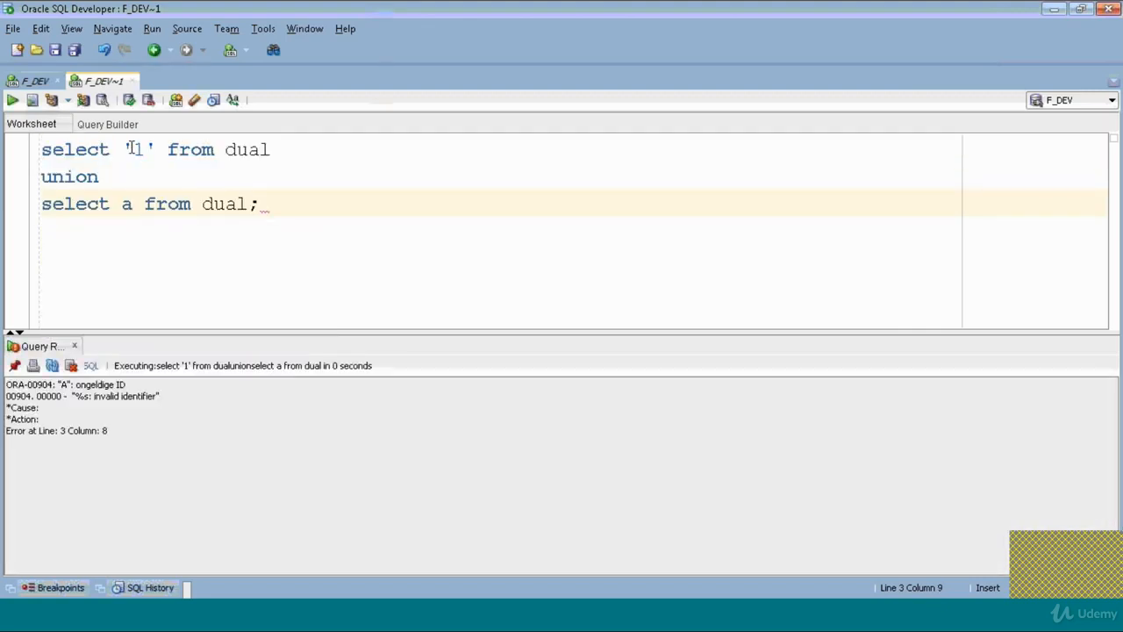
{"action": "type", "text": "'"}
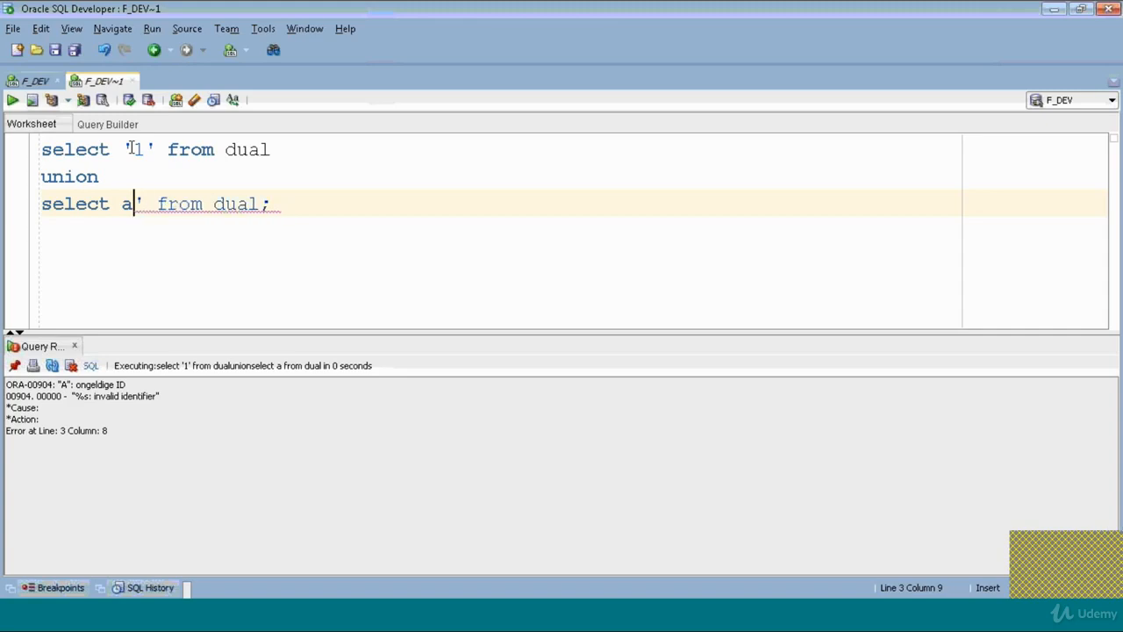
{"action": "type", "text": "'"}
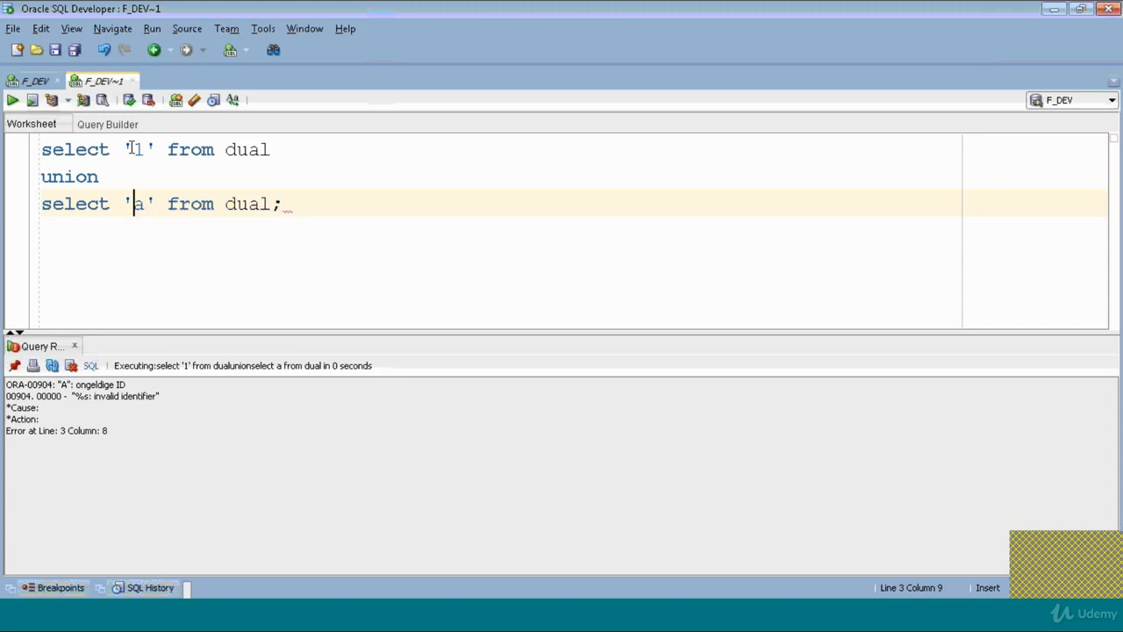
{"action": "left_click", "coordinate": [13, 98]}
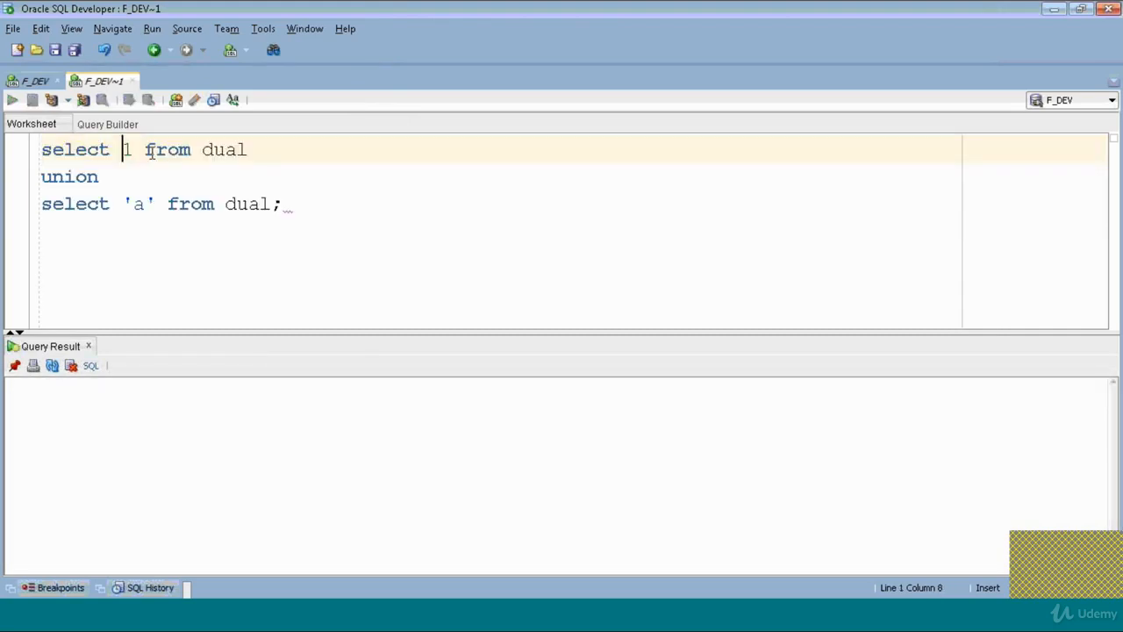
Run the UNION of plain 1 and 'a', returning the ORA-01790 datatype-mismatch error again.
{"action": "left_click", "coordinate": [12, 98]}
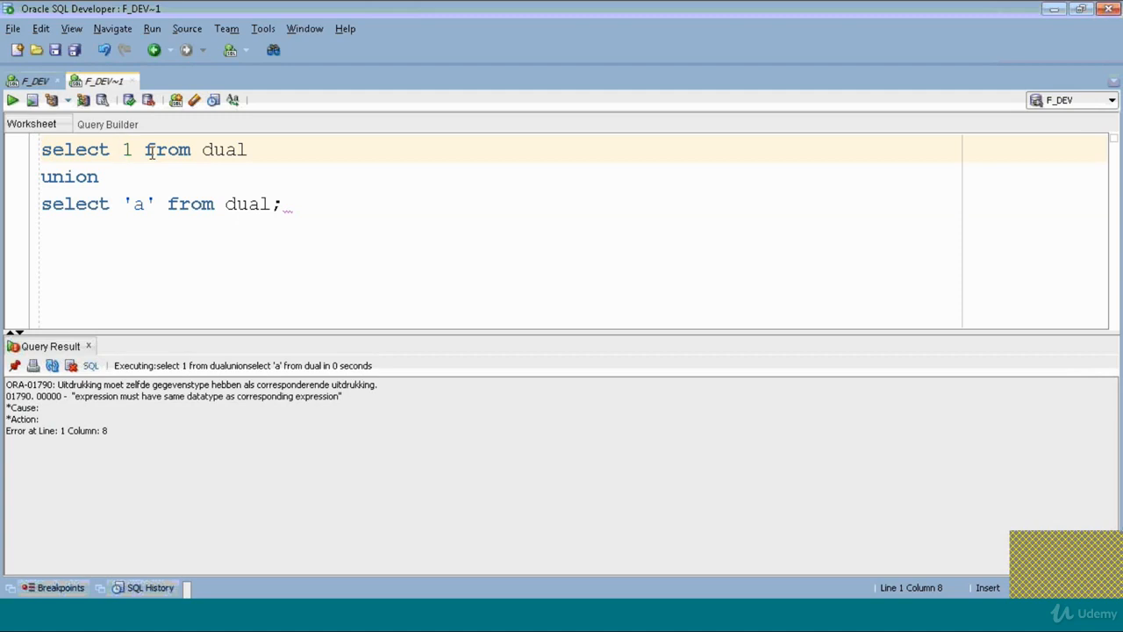
{"action": "left_click", "coordinate": [123, 149]}
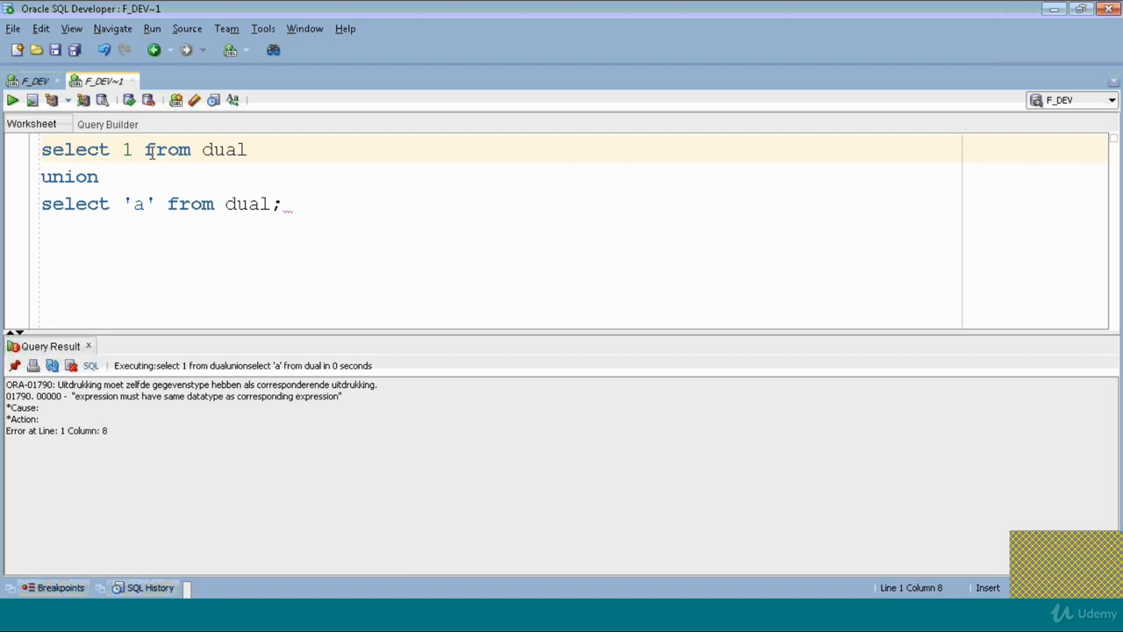
{"action": "left_click", "coordinate": [121, 150]}
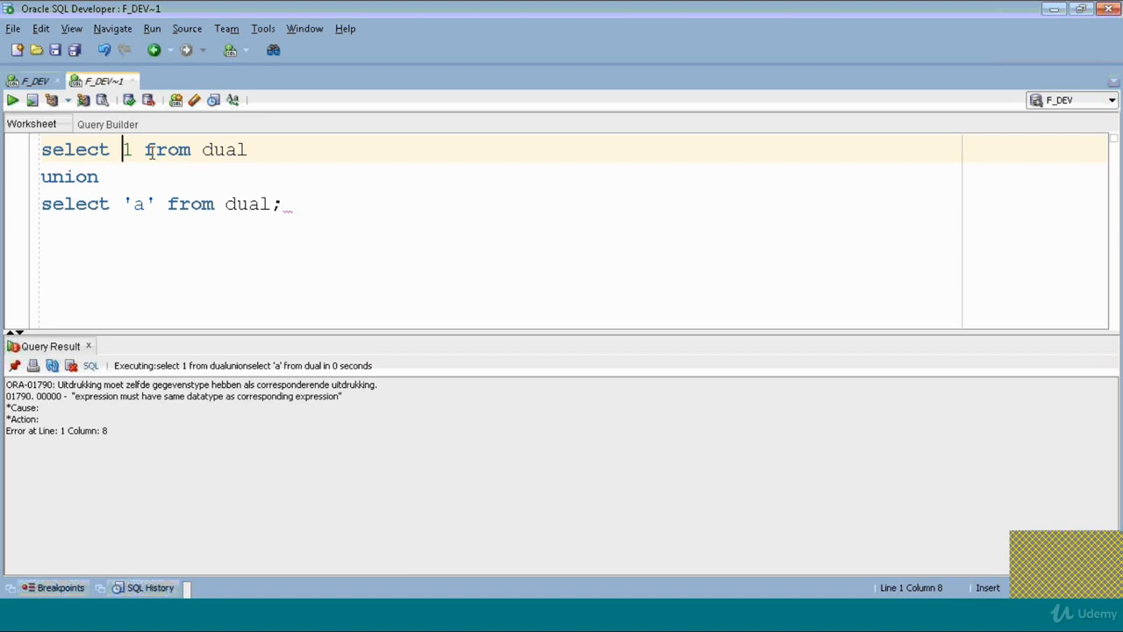